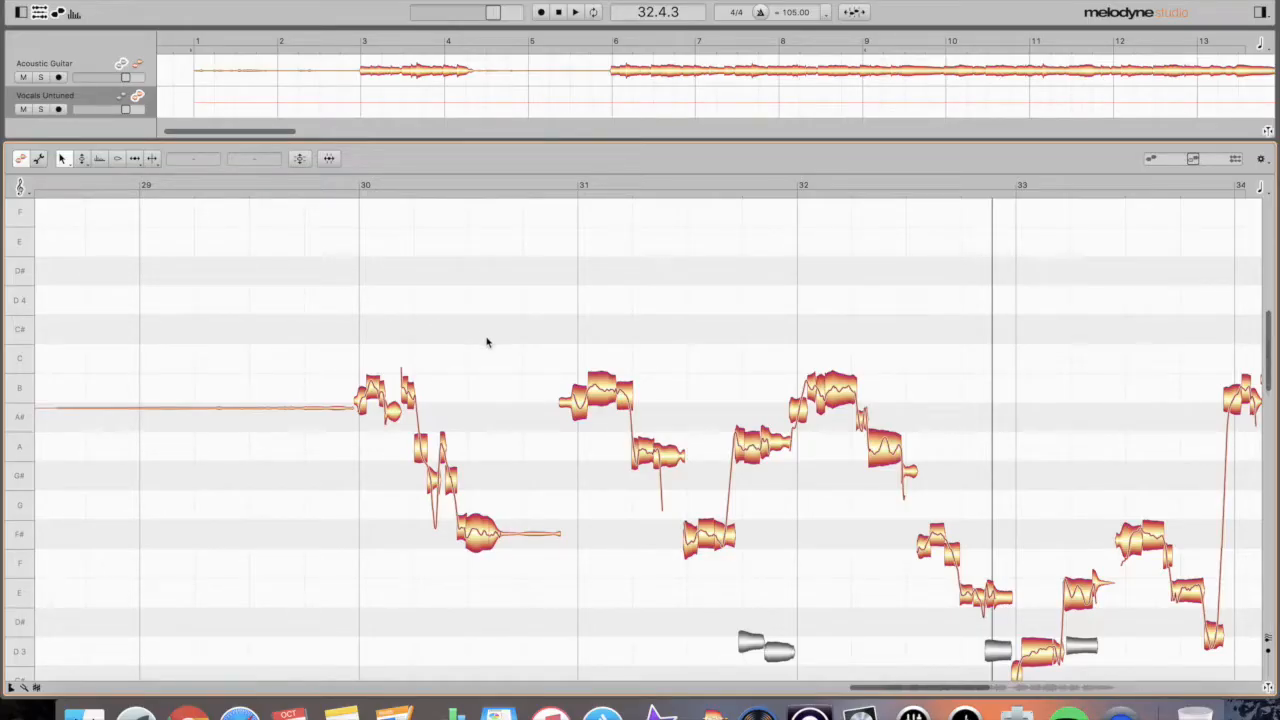
mouse_move(480, 344)
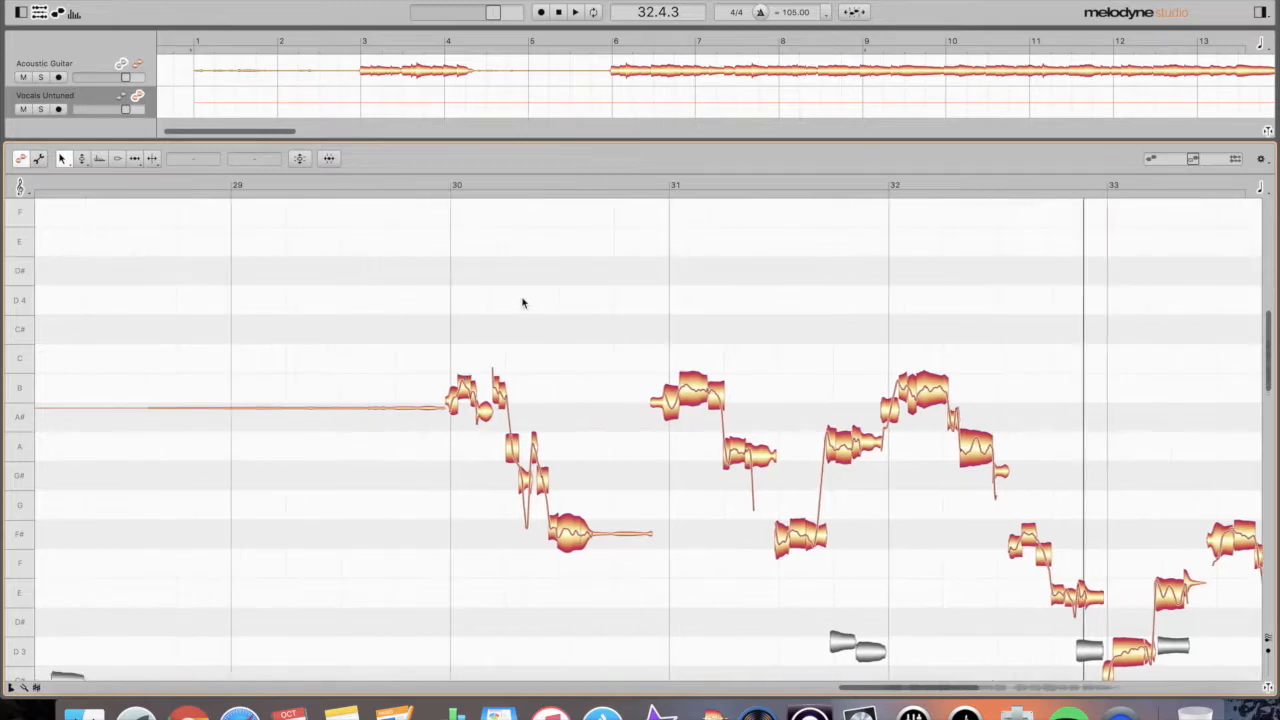
Scroll the note editor right to bring bars 30–34 of the vocal into view.
scroll("right", 3)
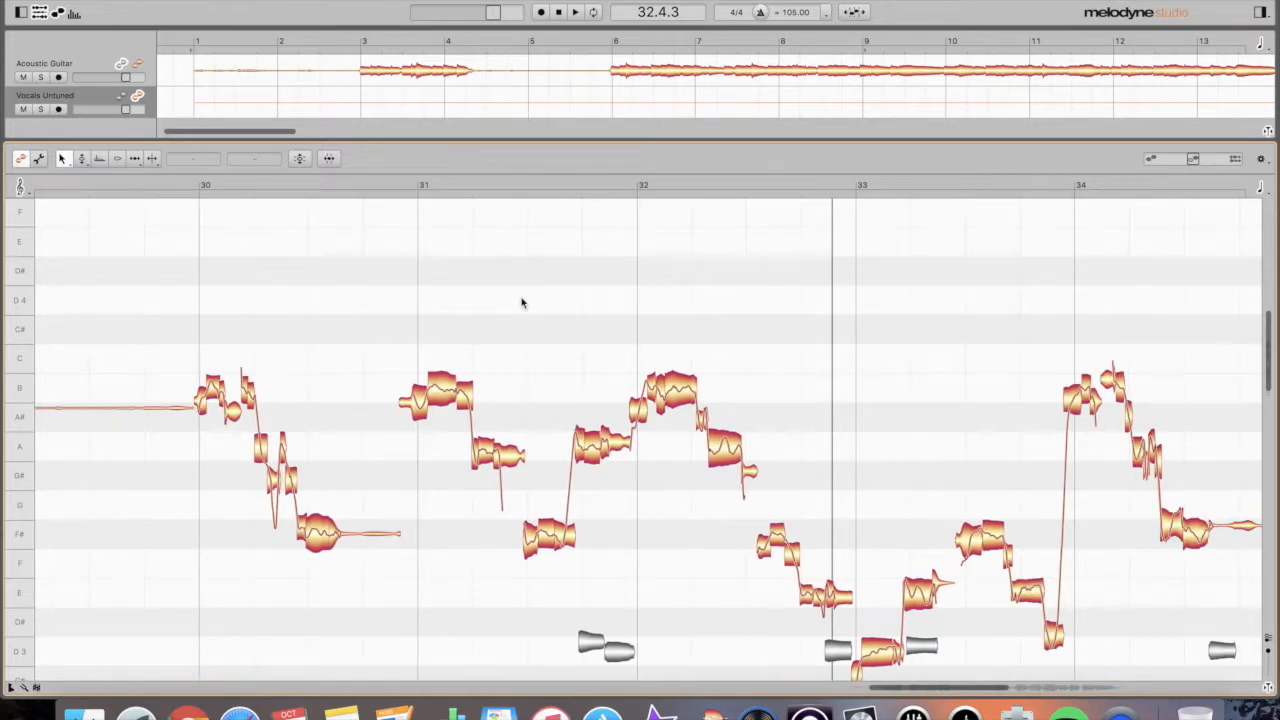
mouse_move(656, 204)
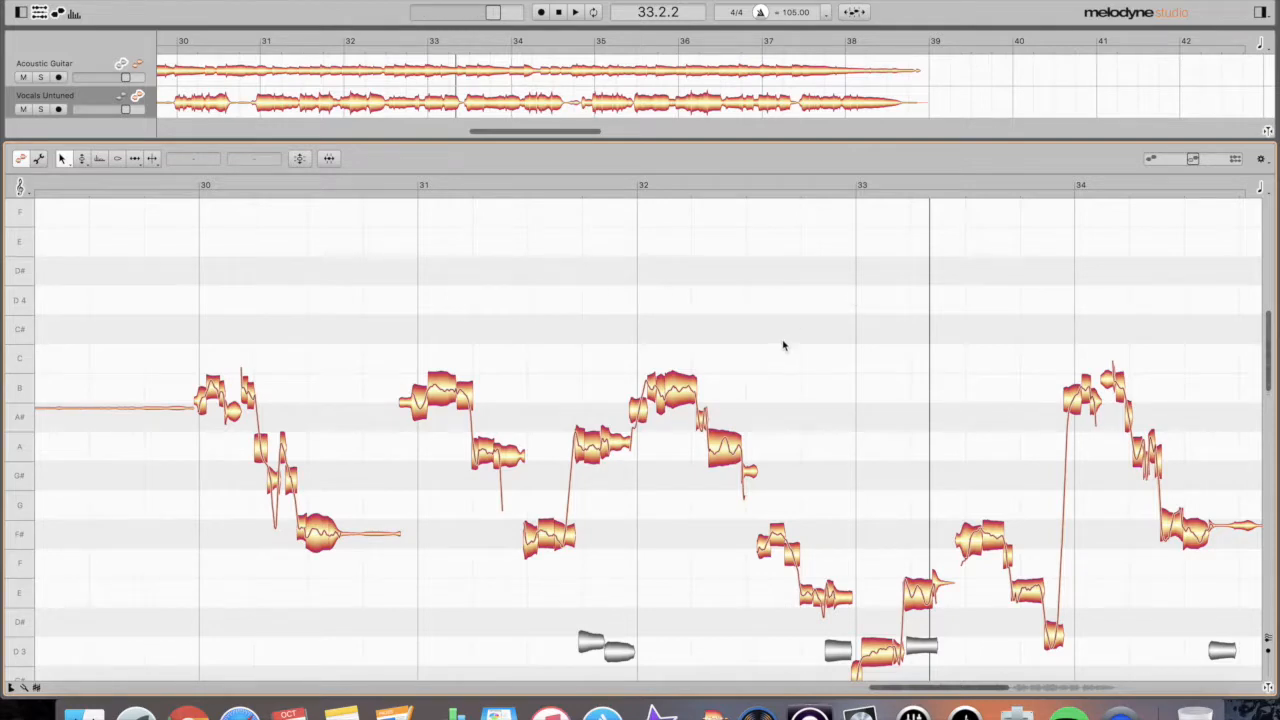
Scroll the pitch view down so the Acoustic Guitar blobs appear beneath the vocal.
scroll("down", 3)
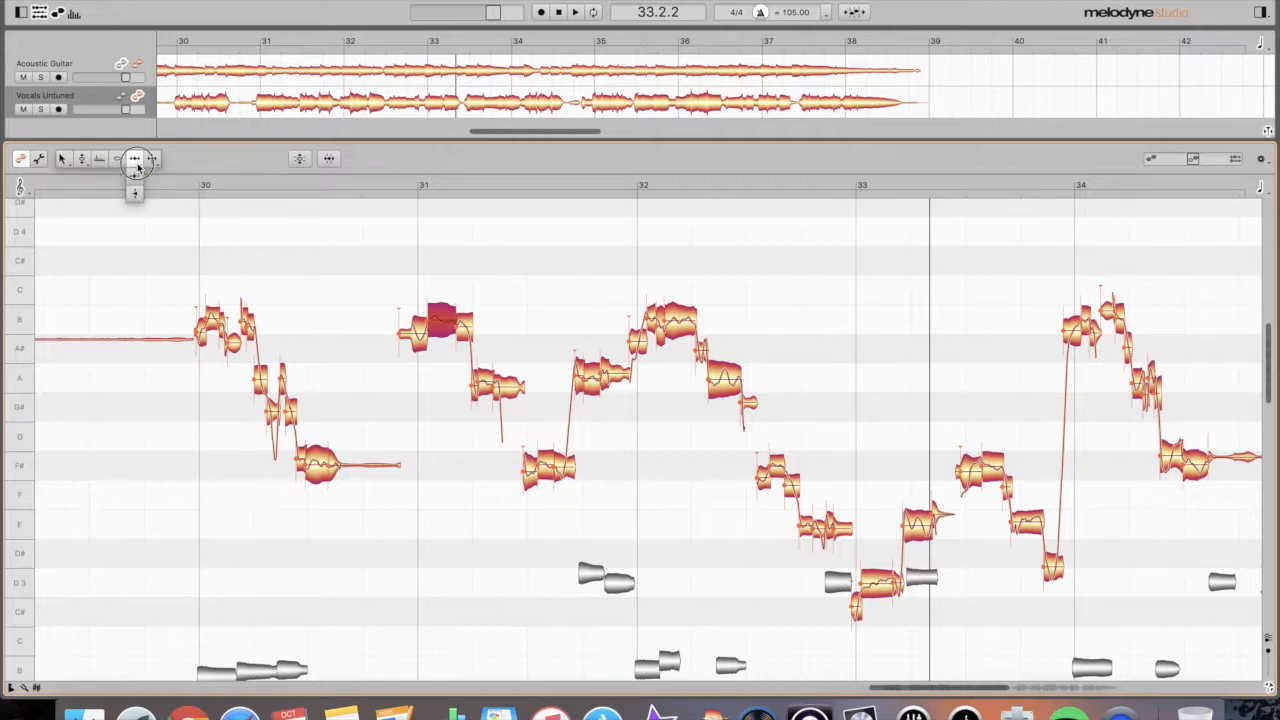
mouse_move(132, 192)
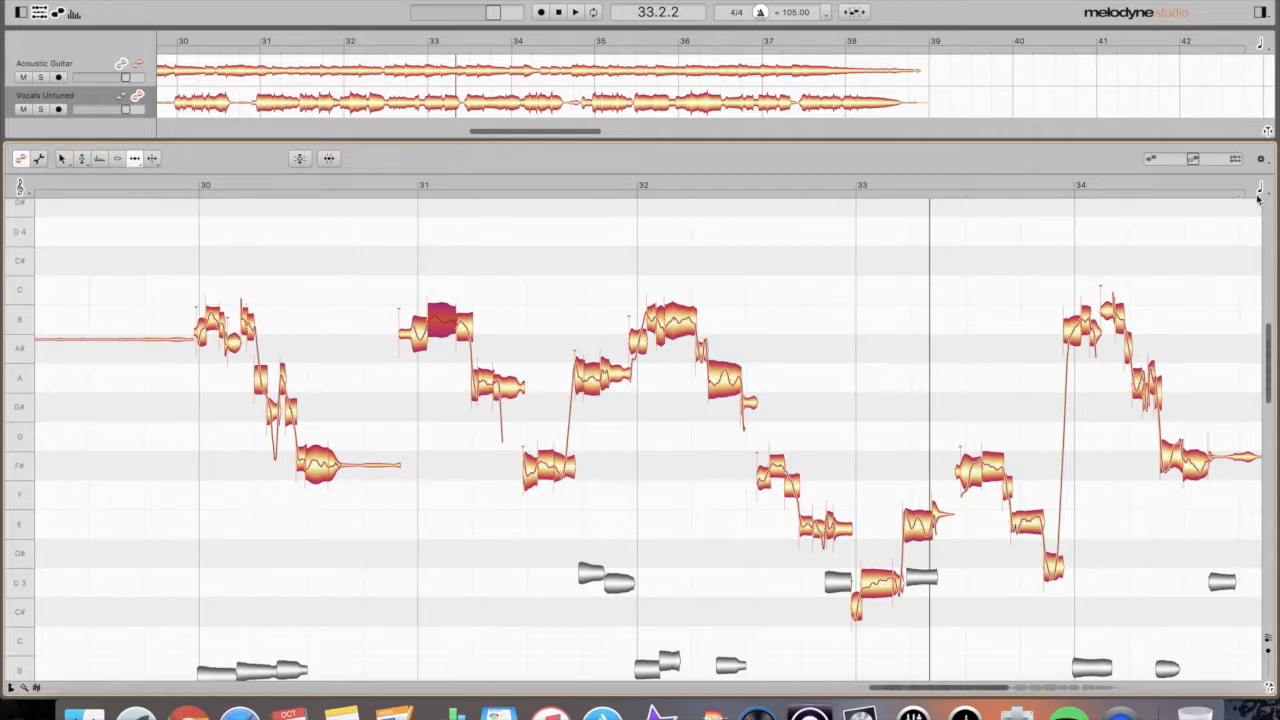
mouse_move(1260, 190)
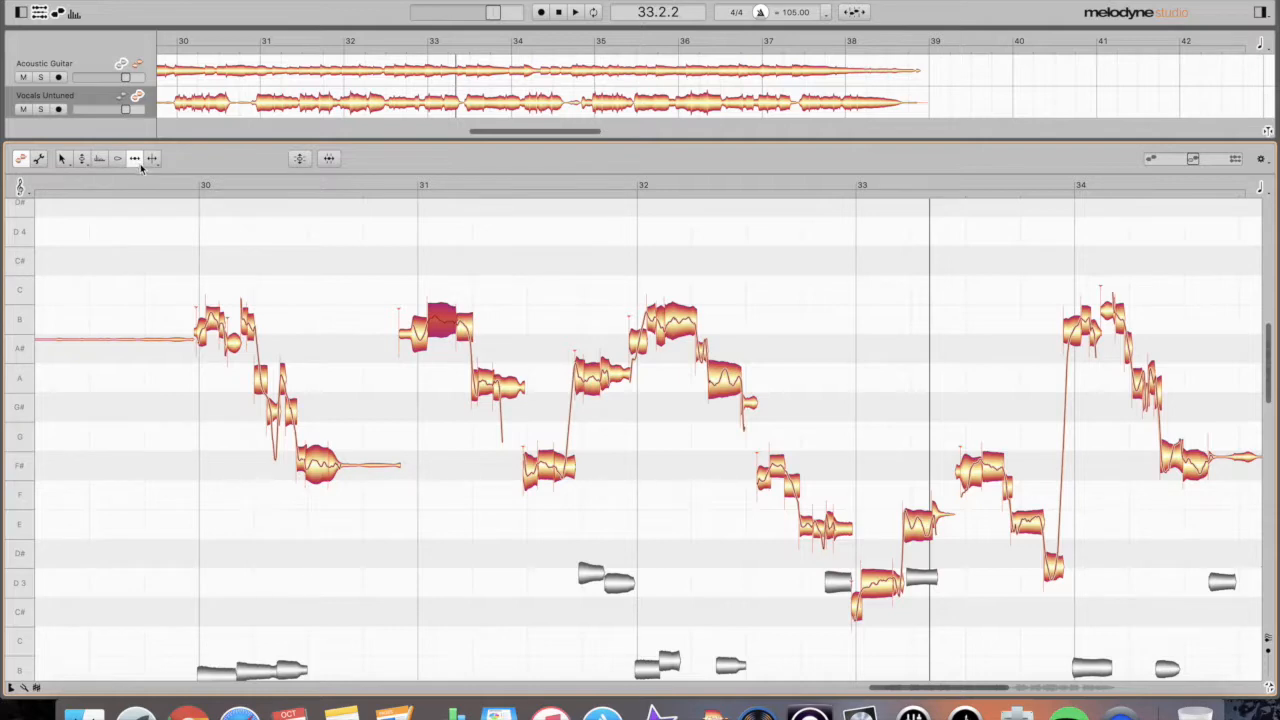
mouse_move(444, 324)
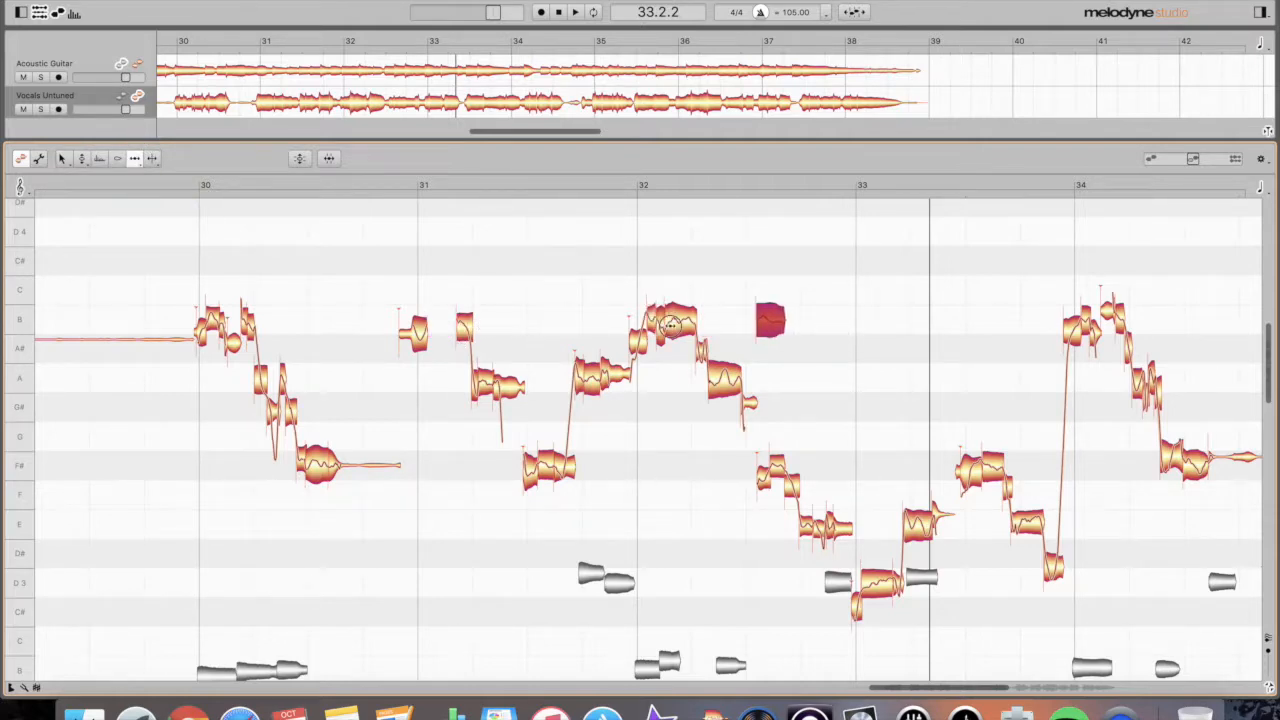
left_click_drag(770, 320, 604, 320)
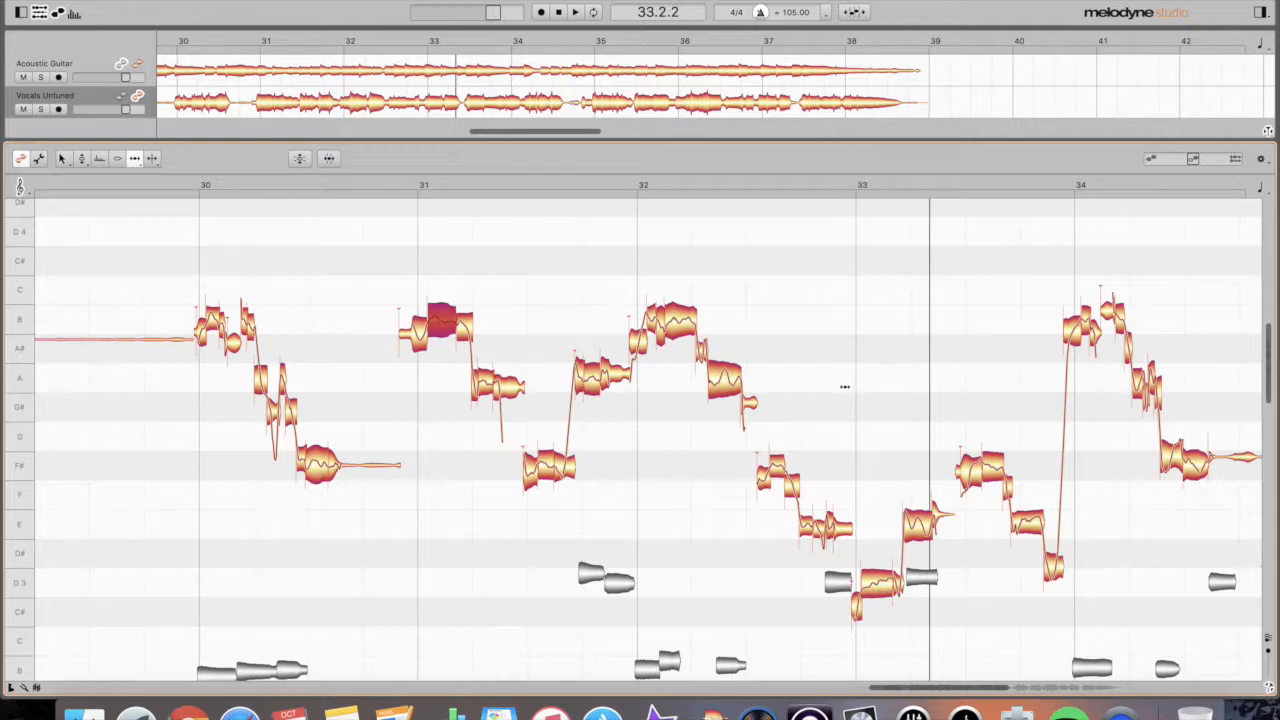
mouse_move(476, 328)
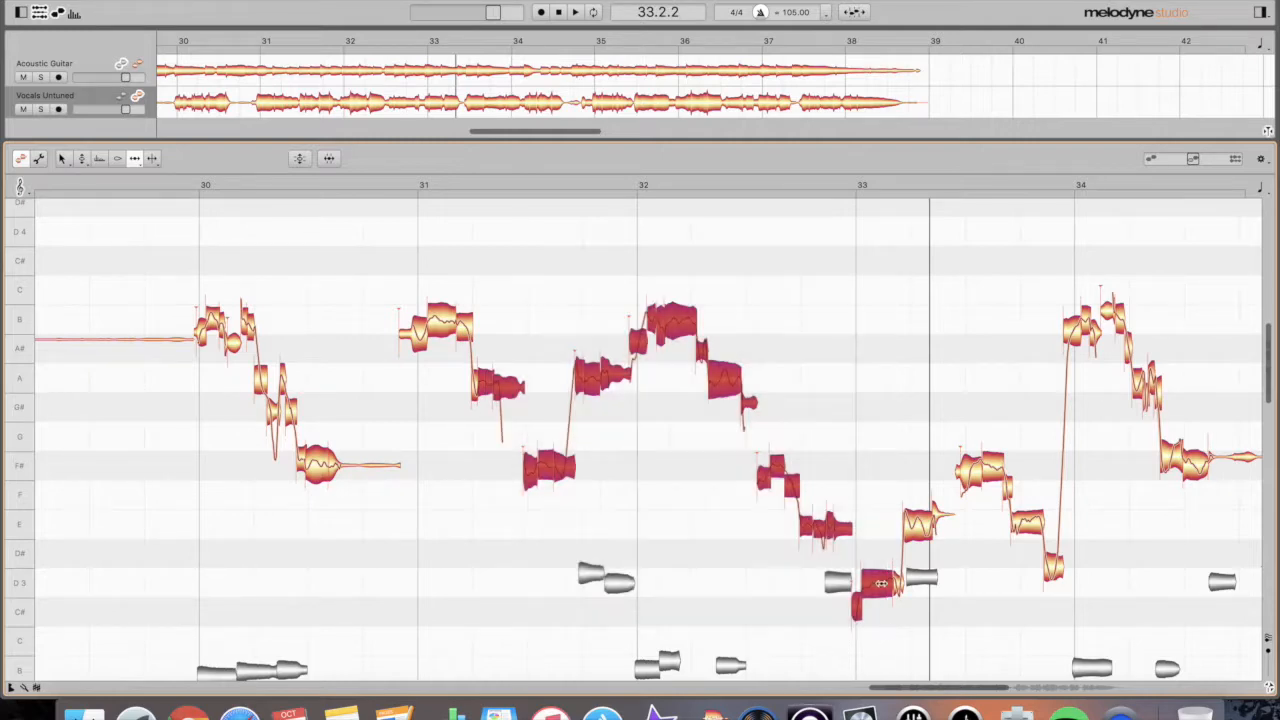
mouse_move(678, 320)
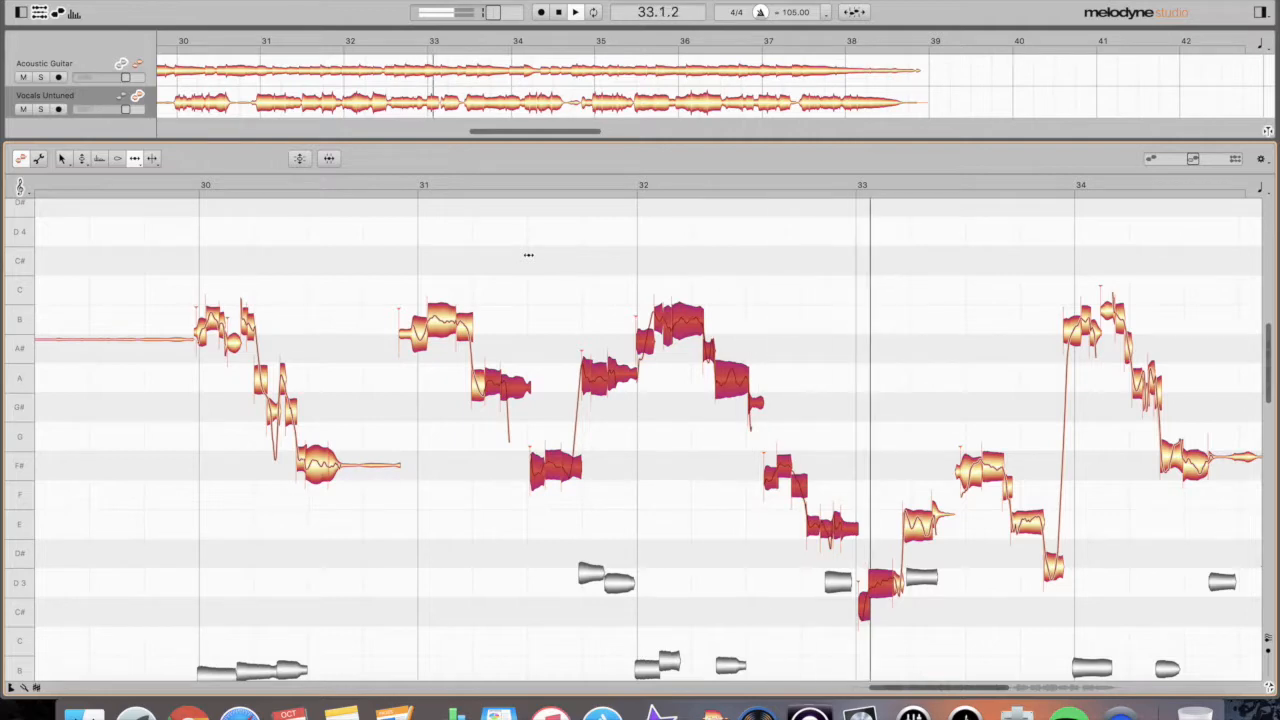
Clear the current note selection in the editor.
left_click(582, 12)
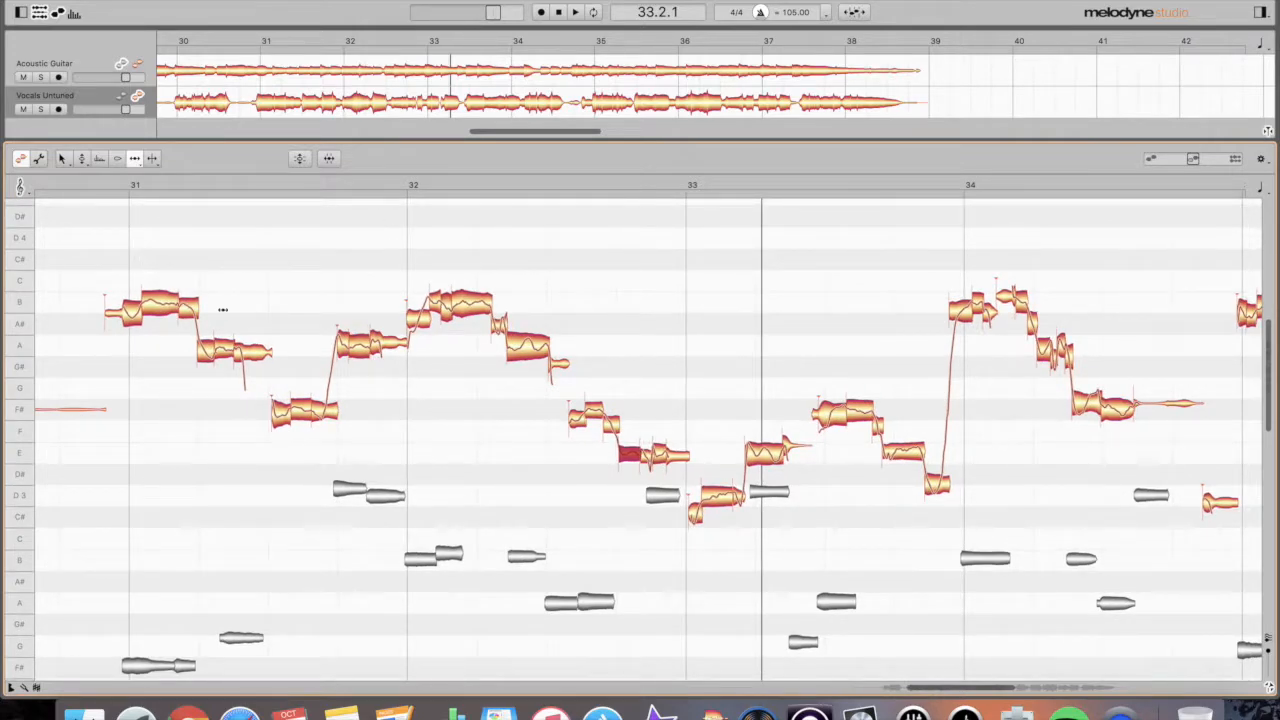
Marquee-select the vocal blobs from bar 31 to the start of bar 33.
left_click_drag(104, 240, 716, 576)
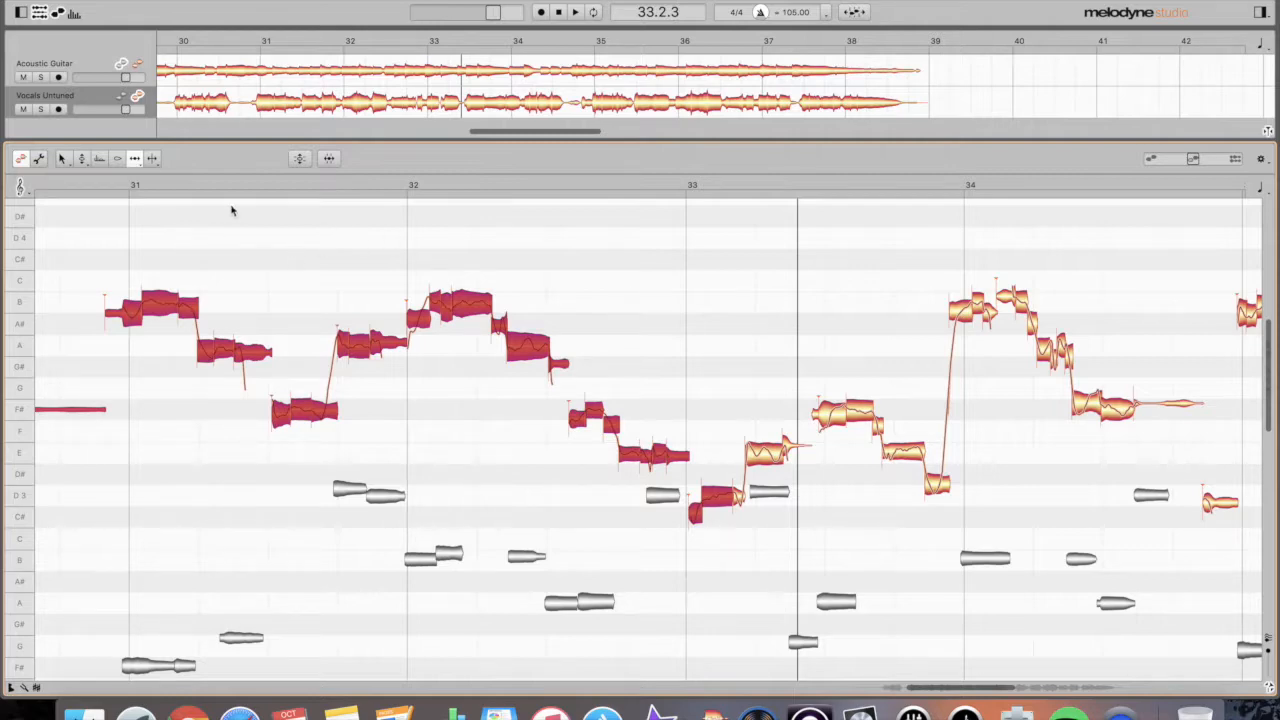
mouse_move(136, 192)
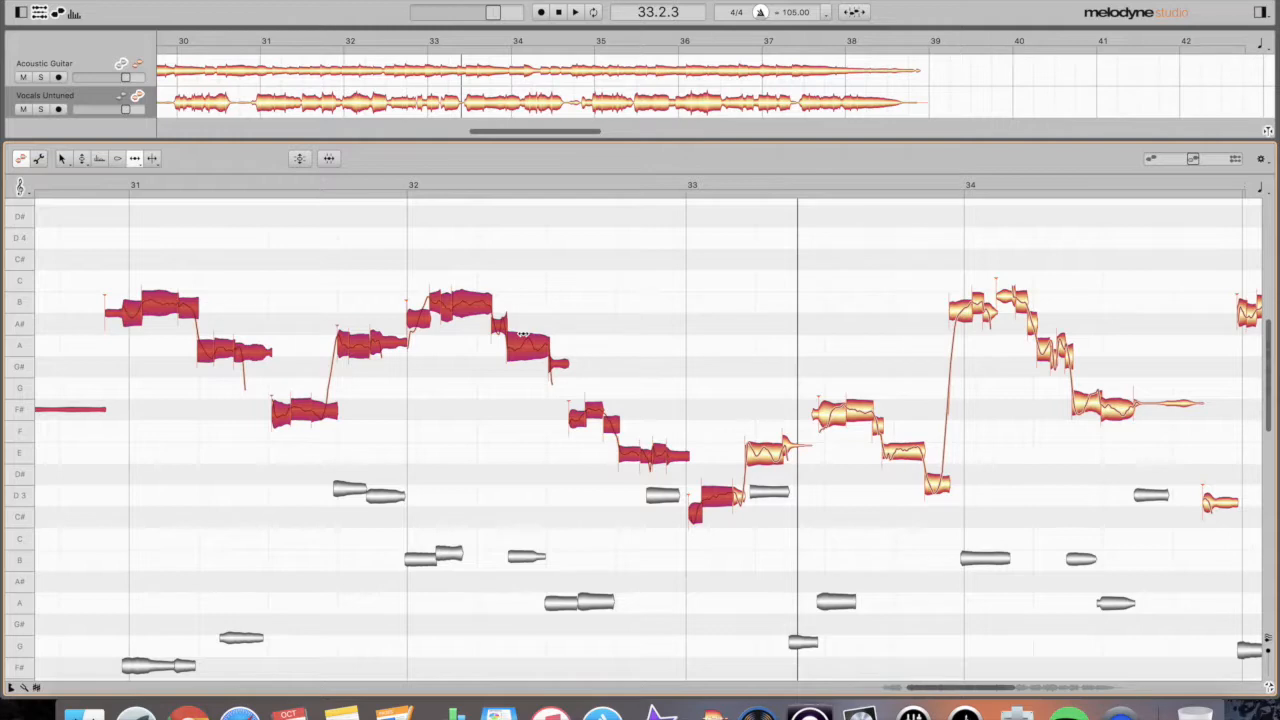
mouse_move(136, 192)
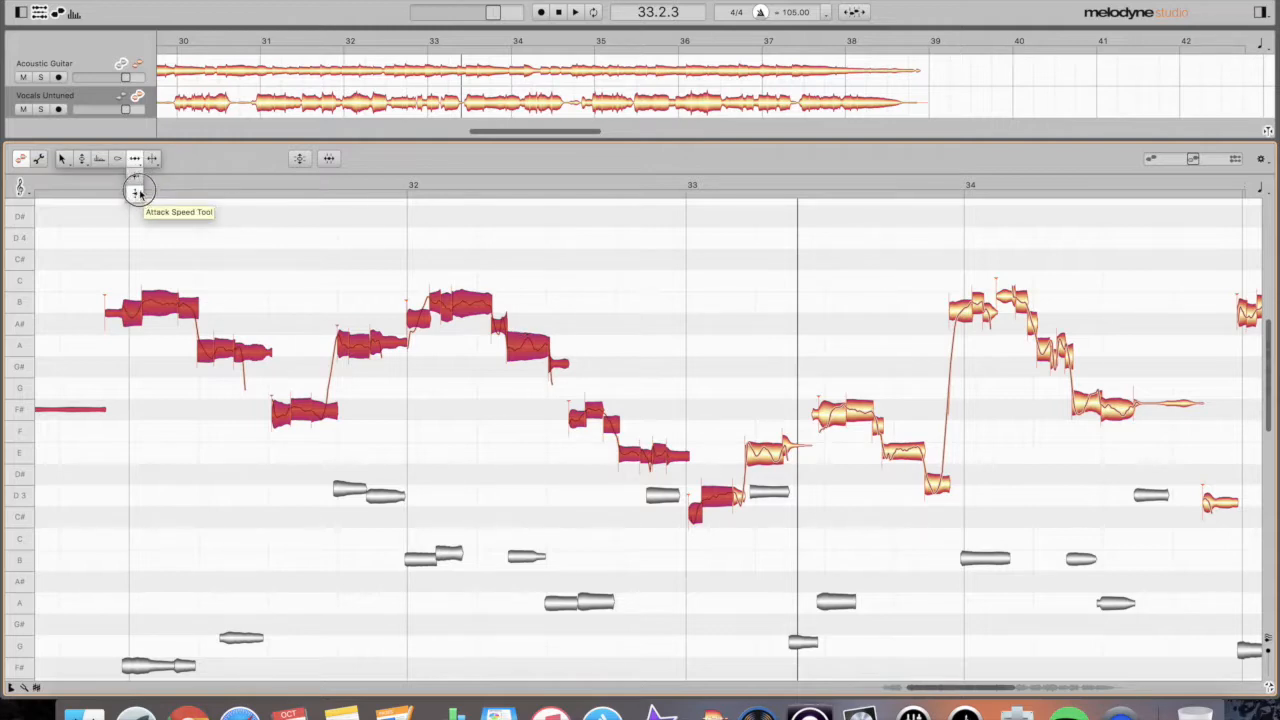
mouse_move(136, 176)
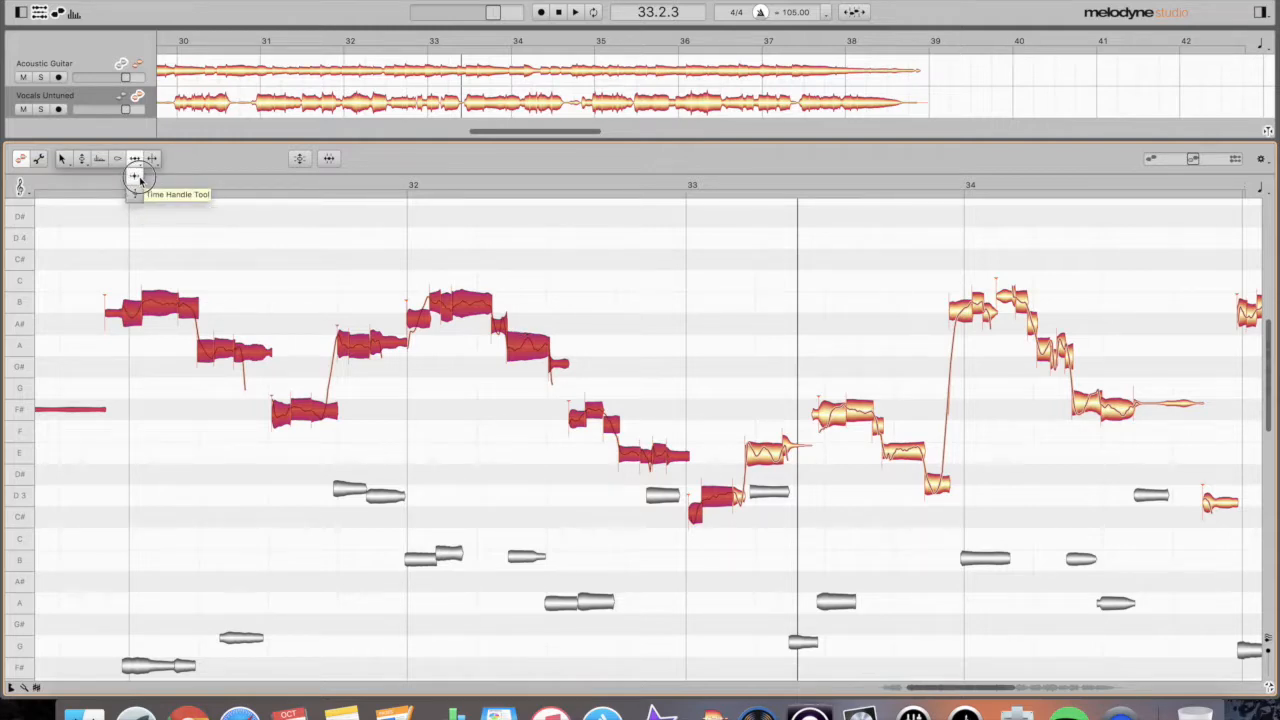
mouse_move(134, 192)
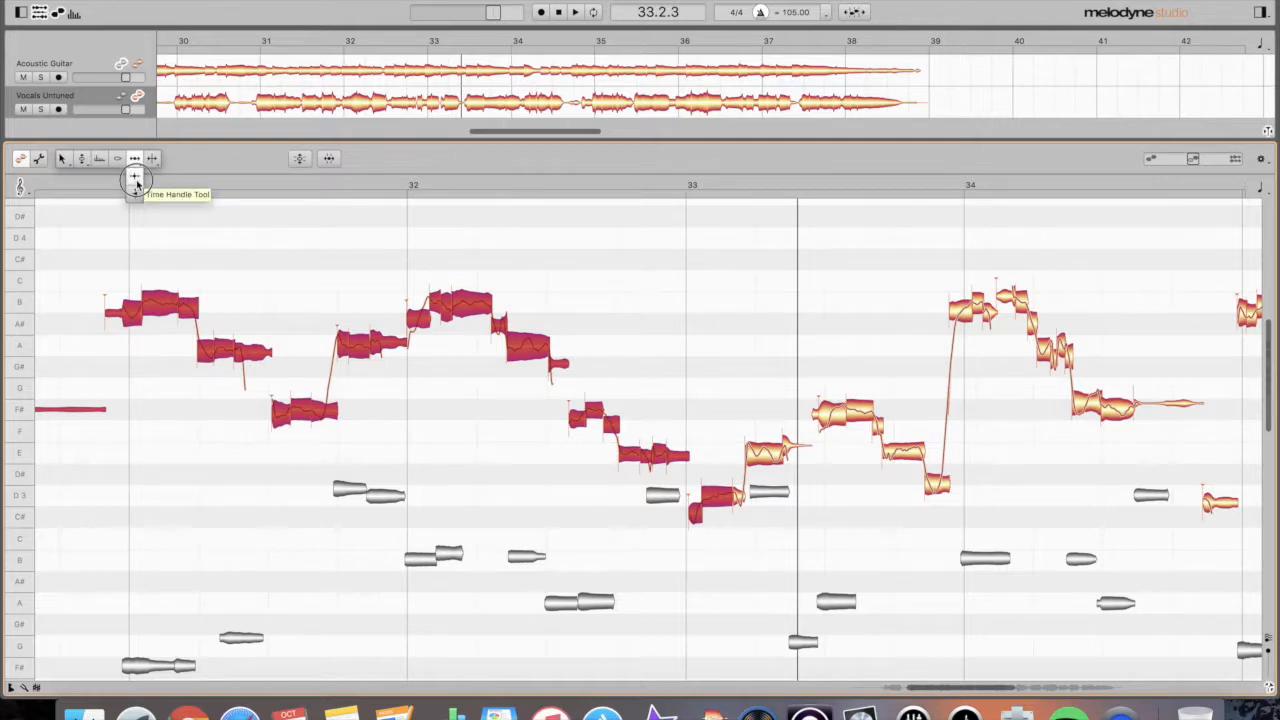
mouse_move(136, 196)
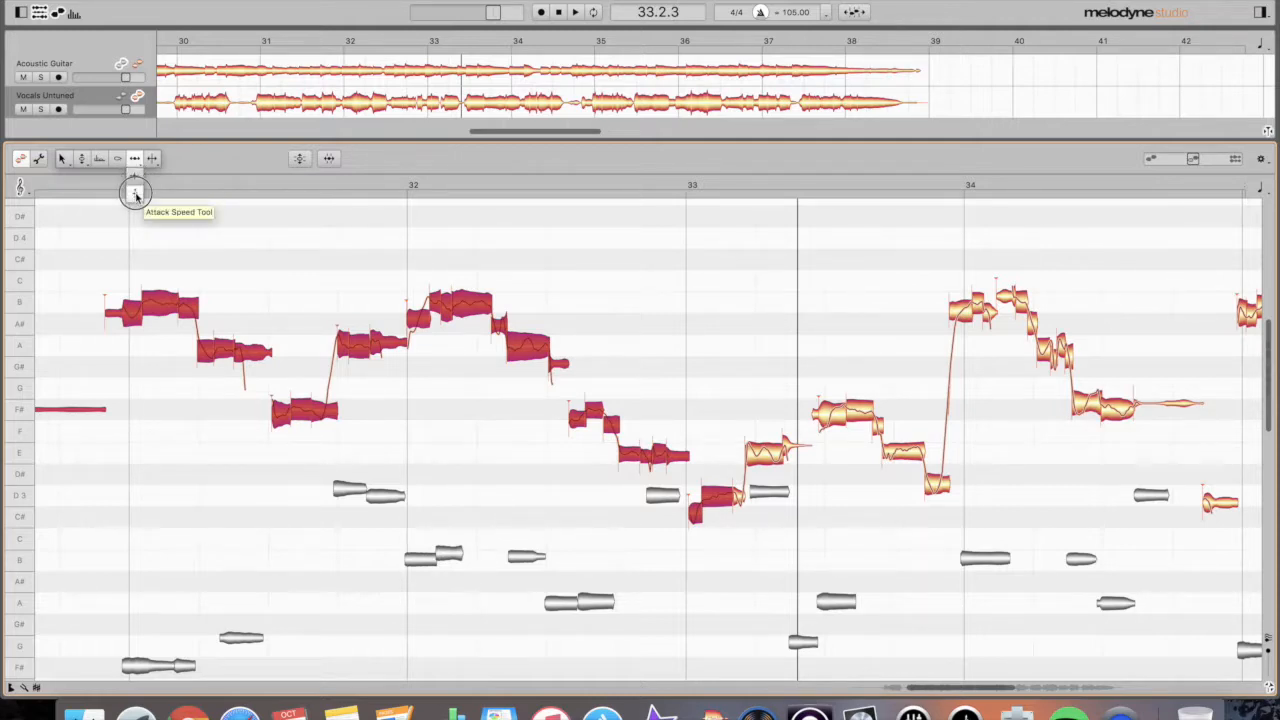
mouse_move(132, 160)
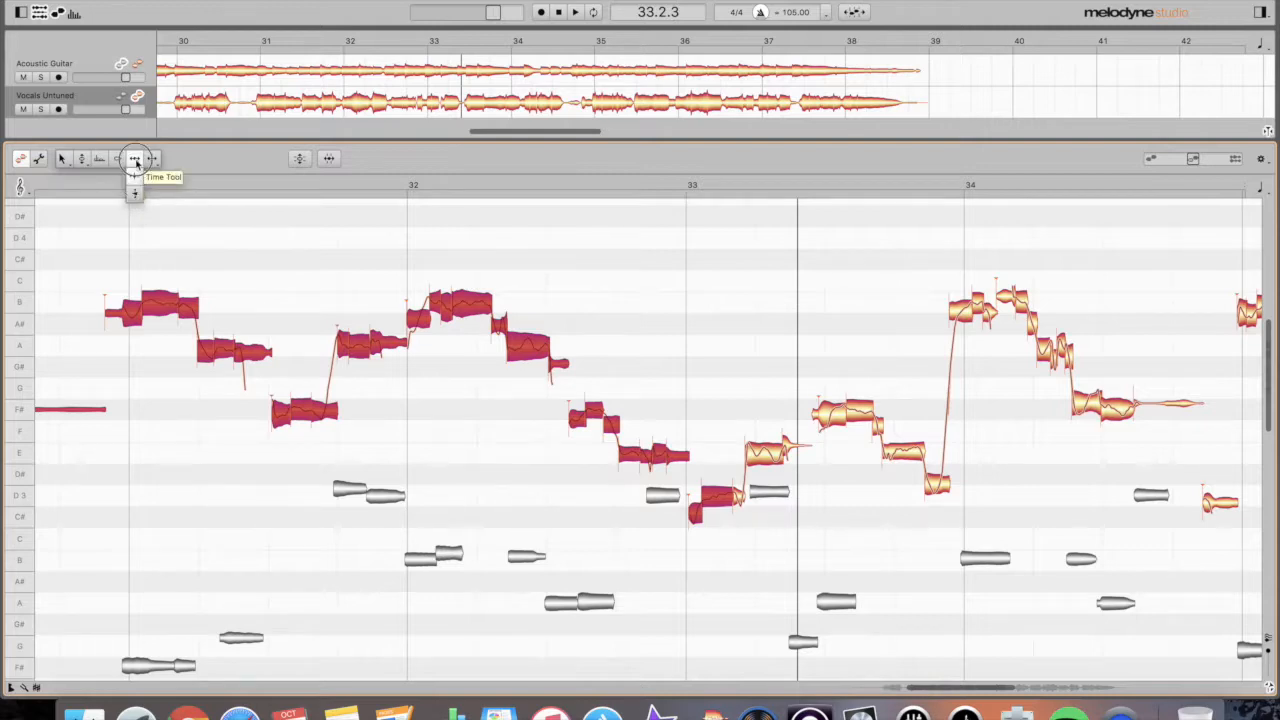
mouse_move(136, 176)
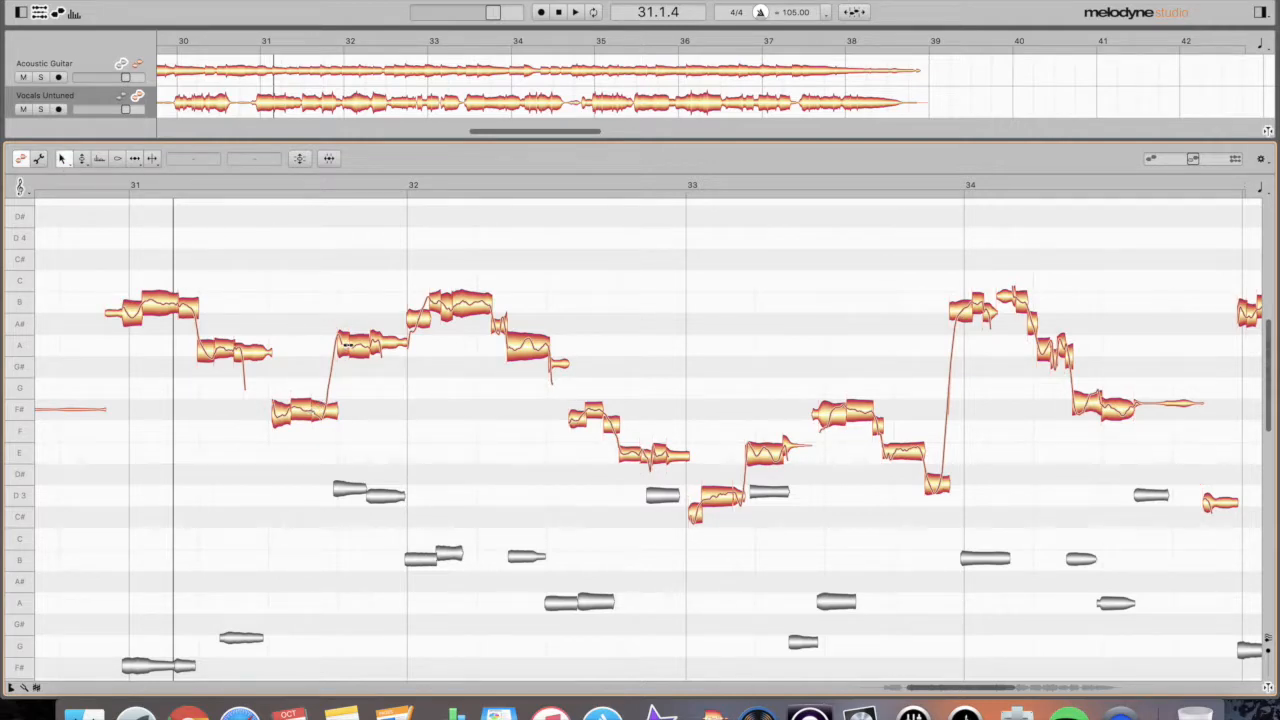
Select the single vocal note late in bar 31.
left_click(360, 344)
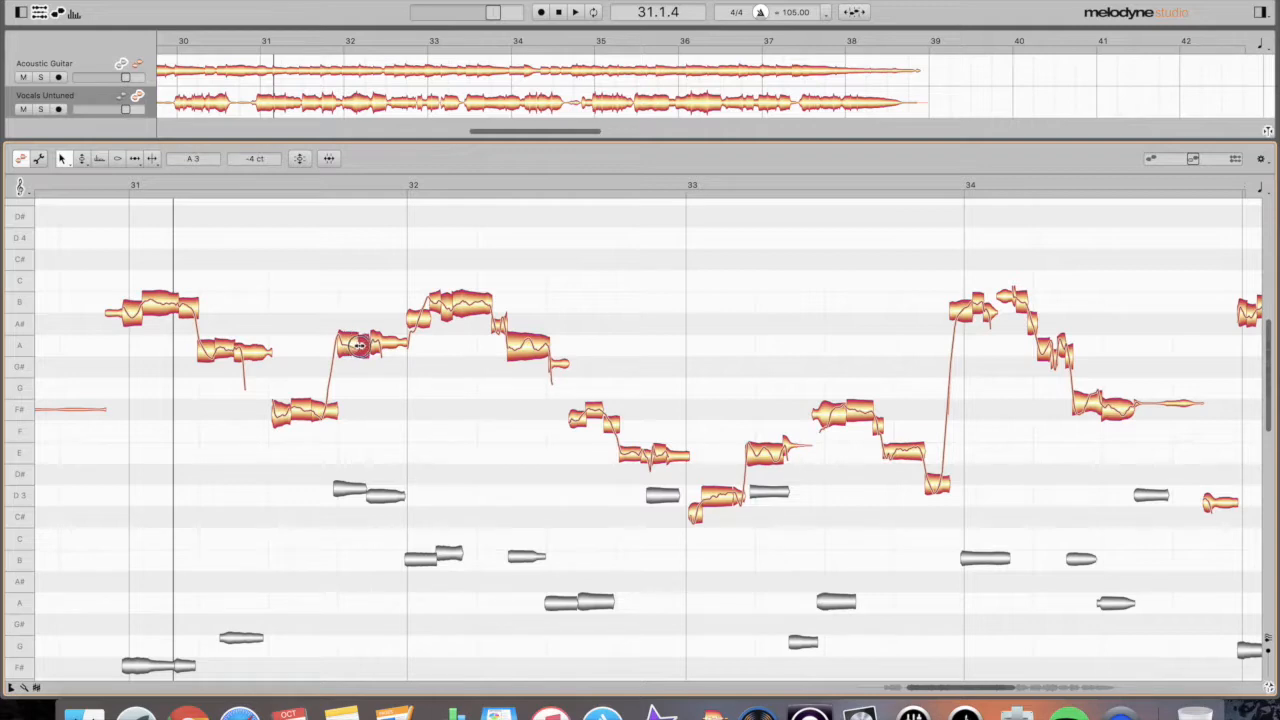